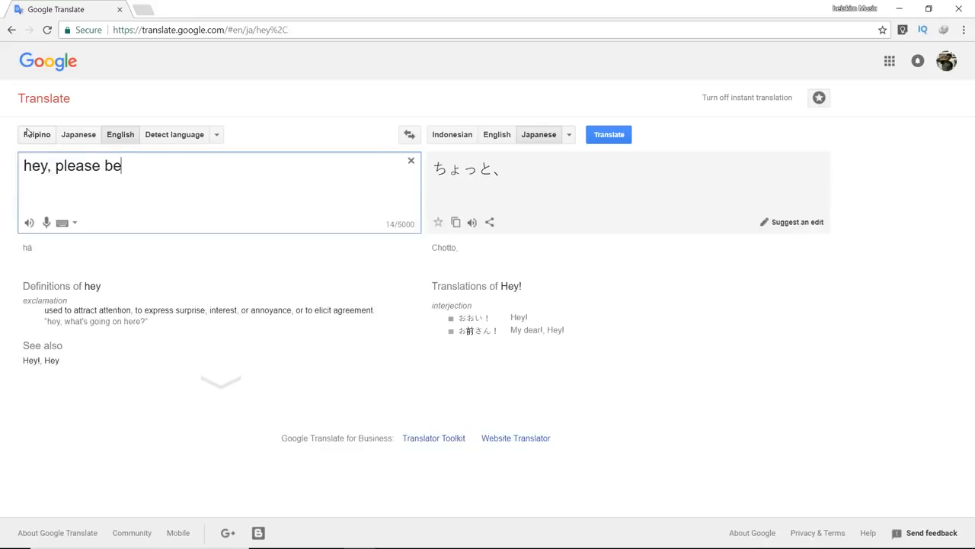
pyautogui.write('my valentin')
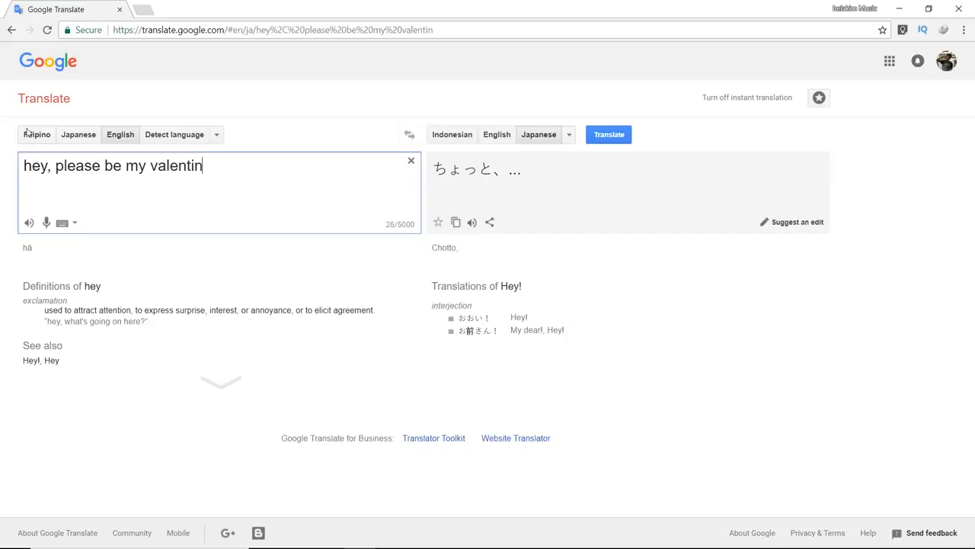
pyautogui.write('e.')
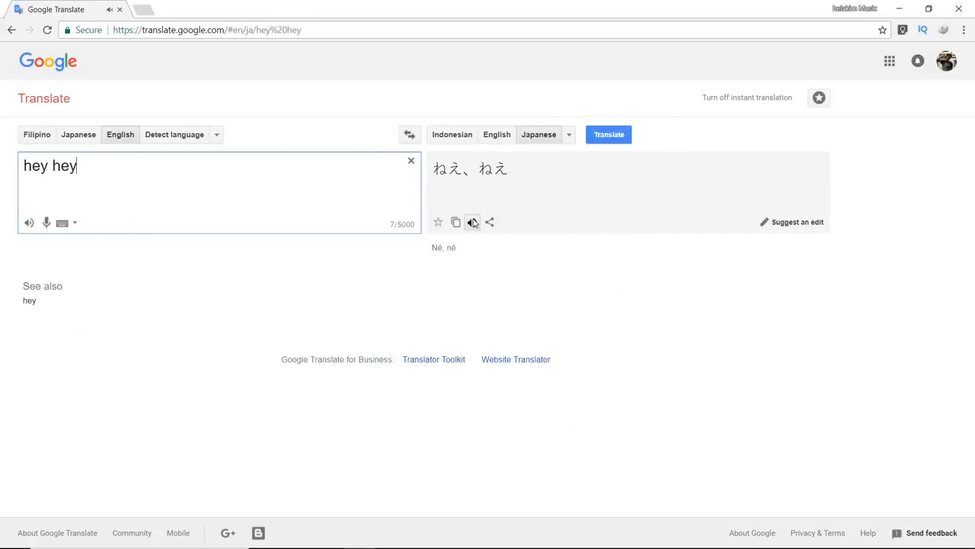
pyautogui.write('hey')
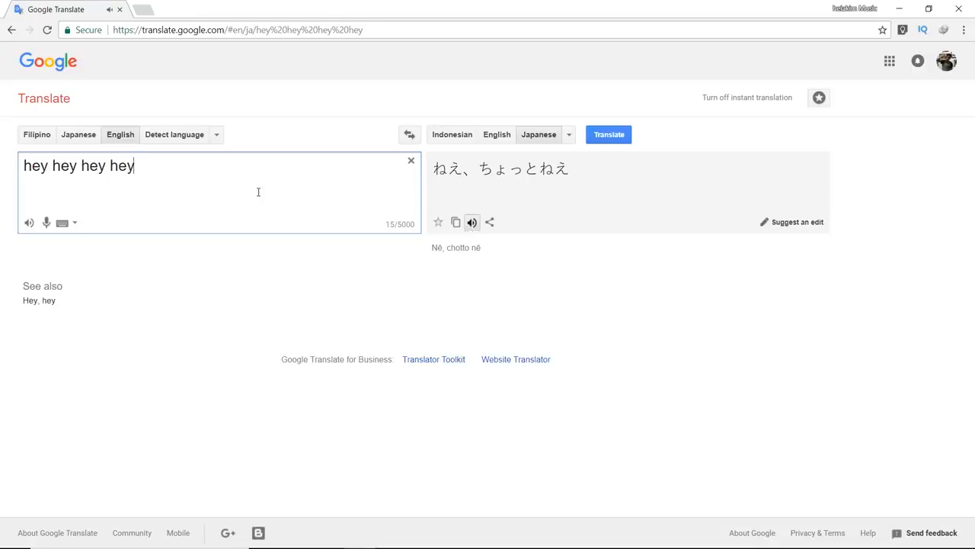
pyautogui.write('hey')
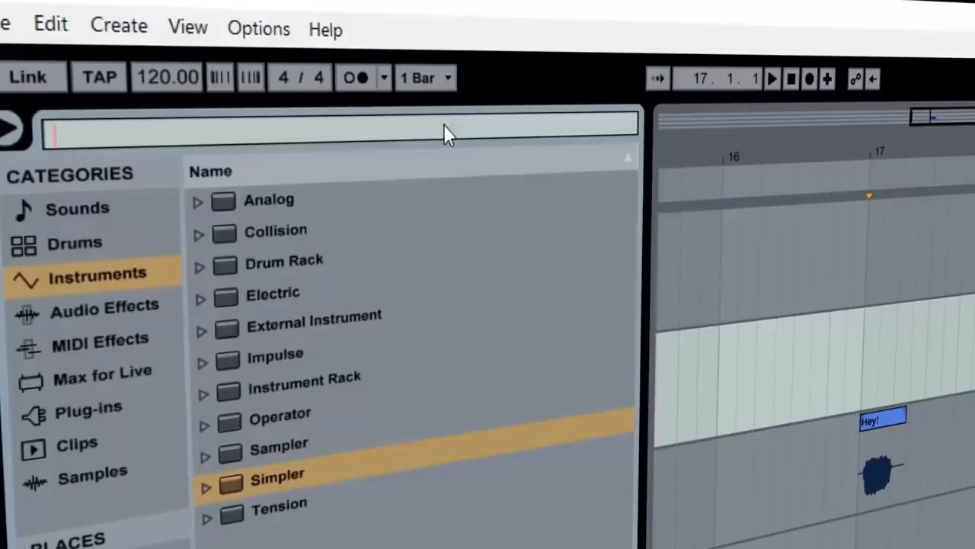
pyautogui.write('PLEASE')
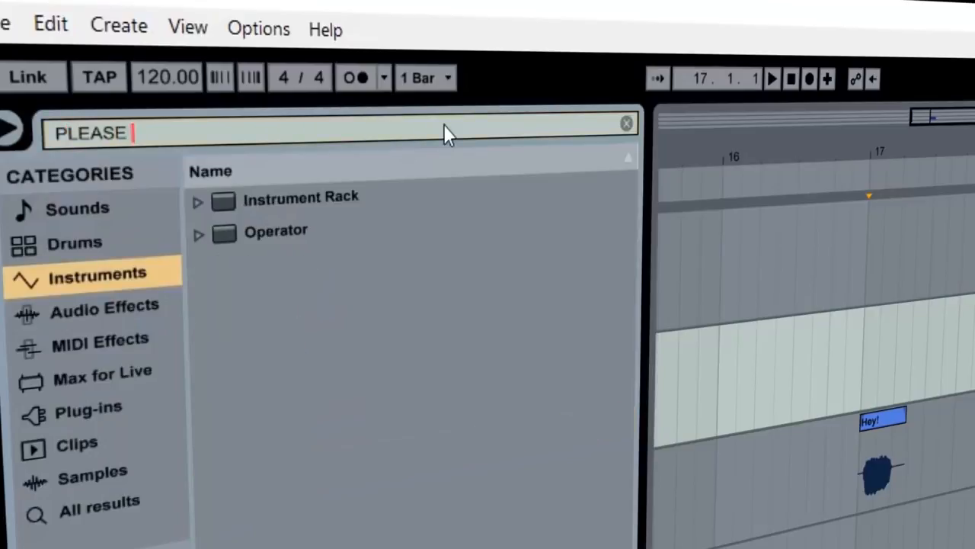
pyautogui.write('SHOW ME DA')
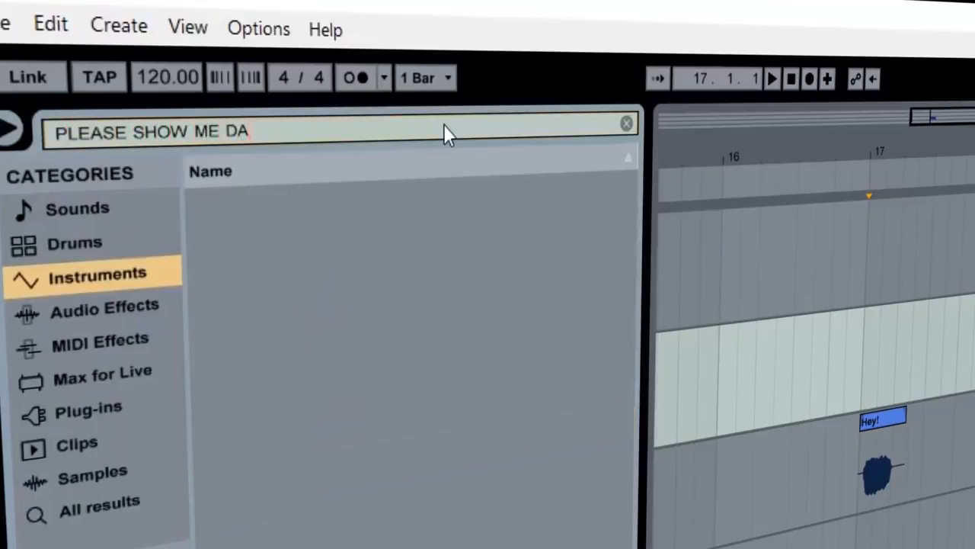